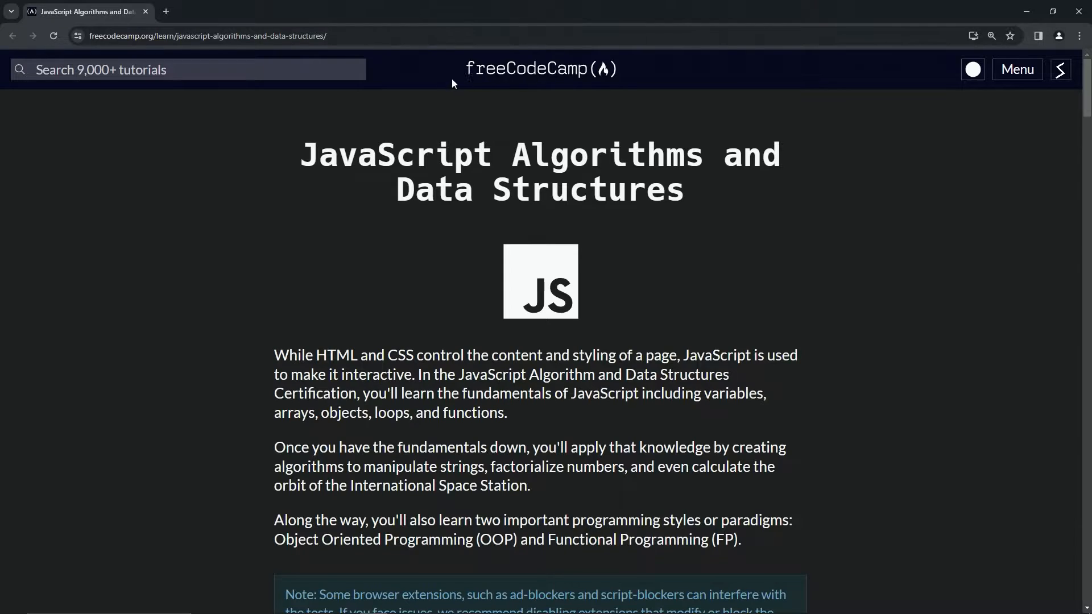
mouse_move(358, 164)
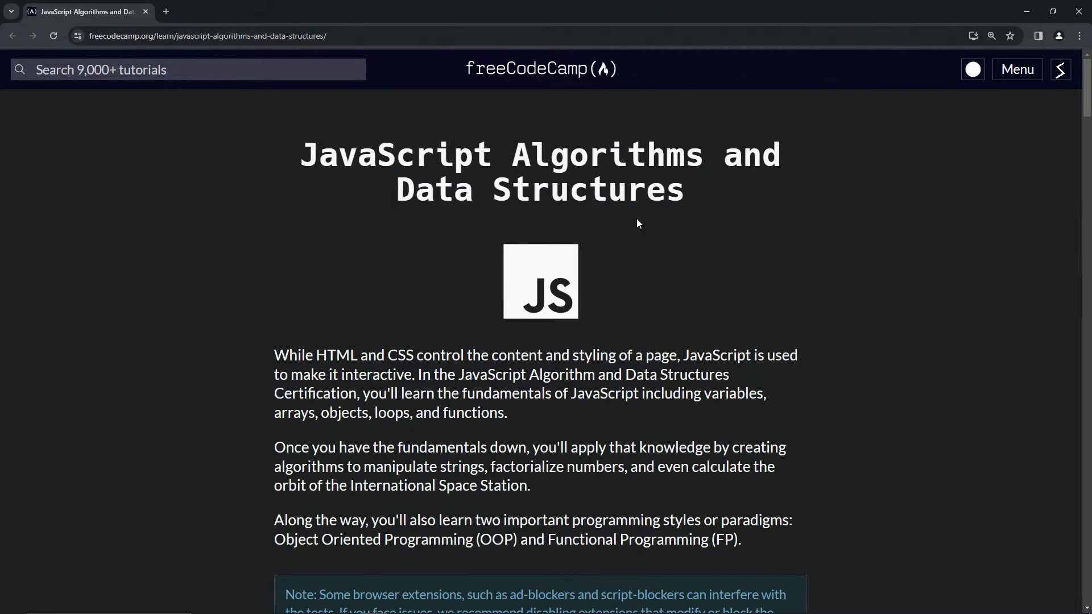
Step: Scroll the curriculum page down until the Object Oriented Programming section is visible
scroll("down", 3)
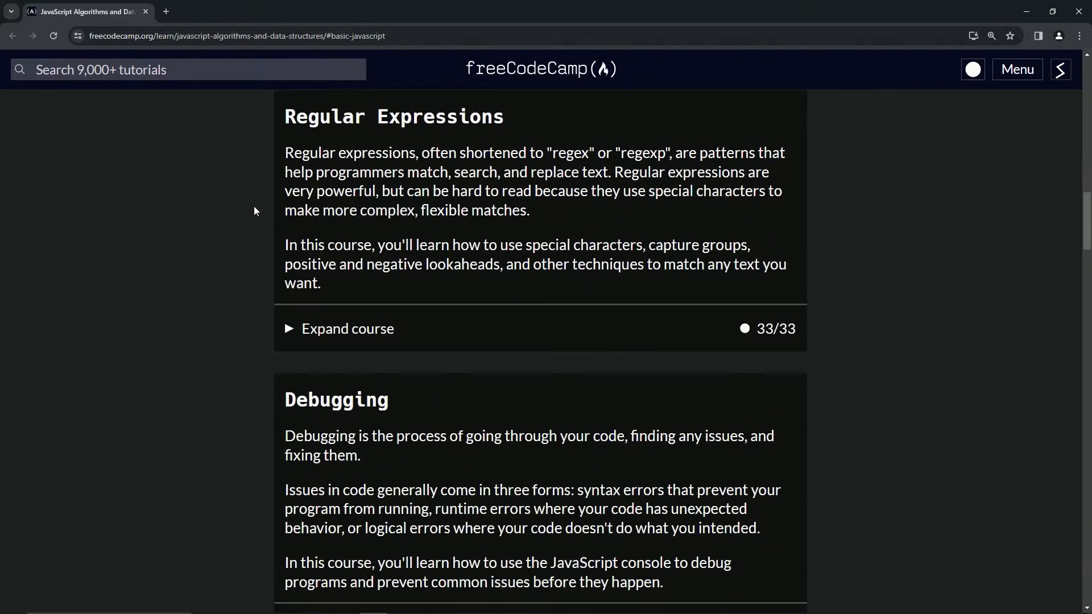
scroll("down", 3)
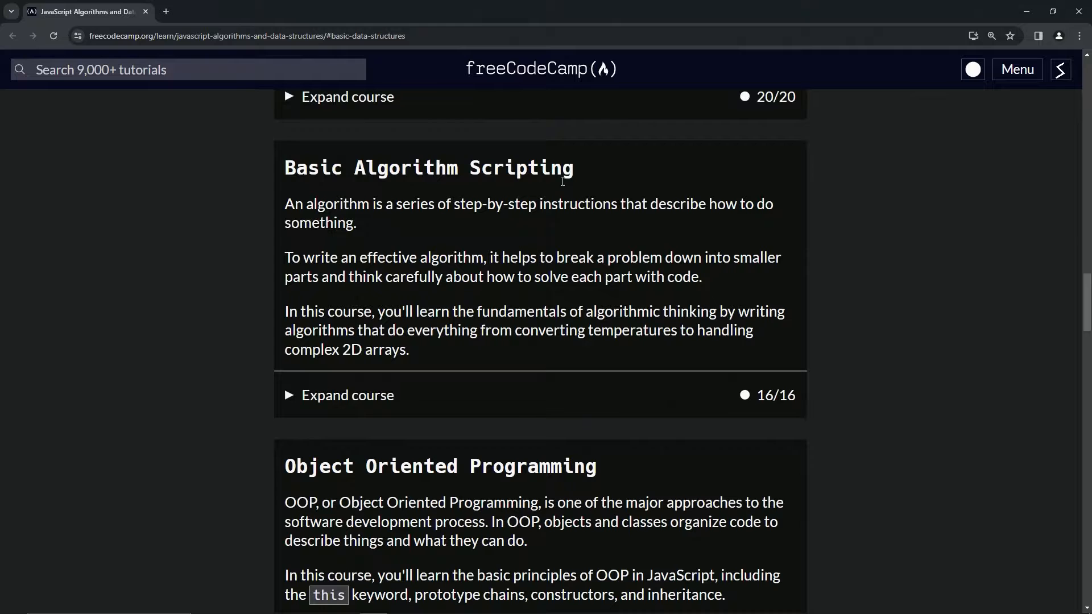
scroll("down", 3)
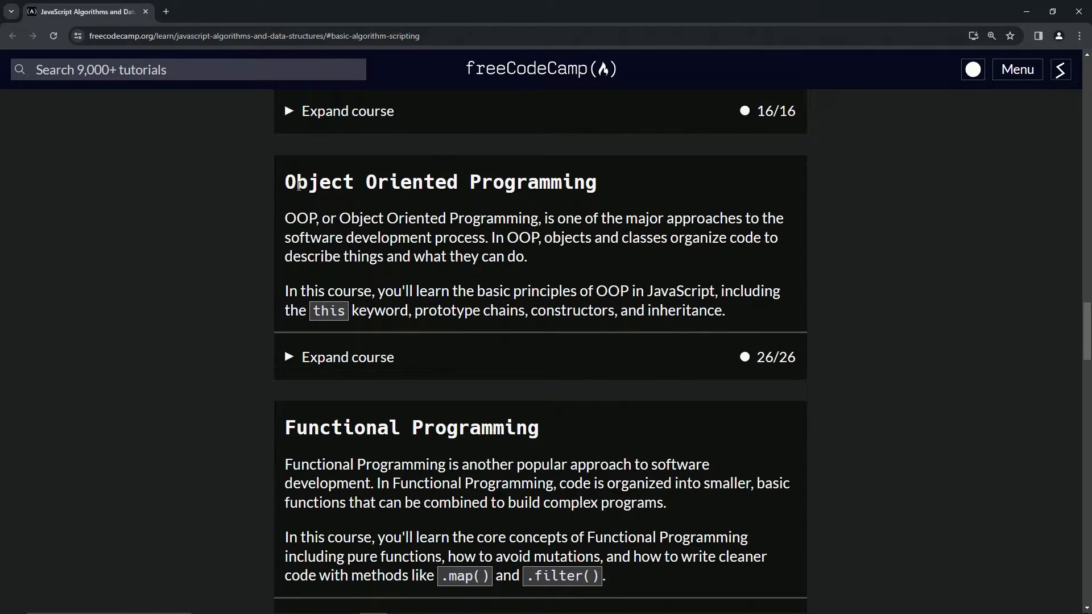
mouse_move(392, 214)
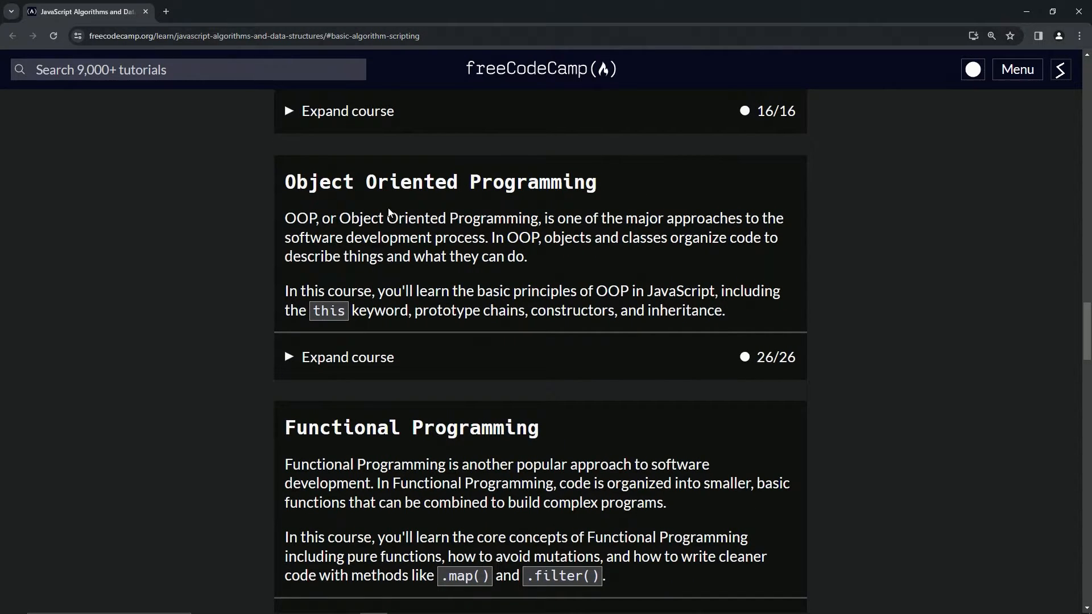
mouse_move(373, 224)
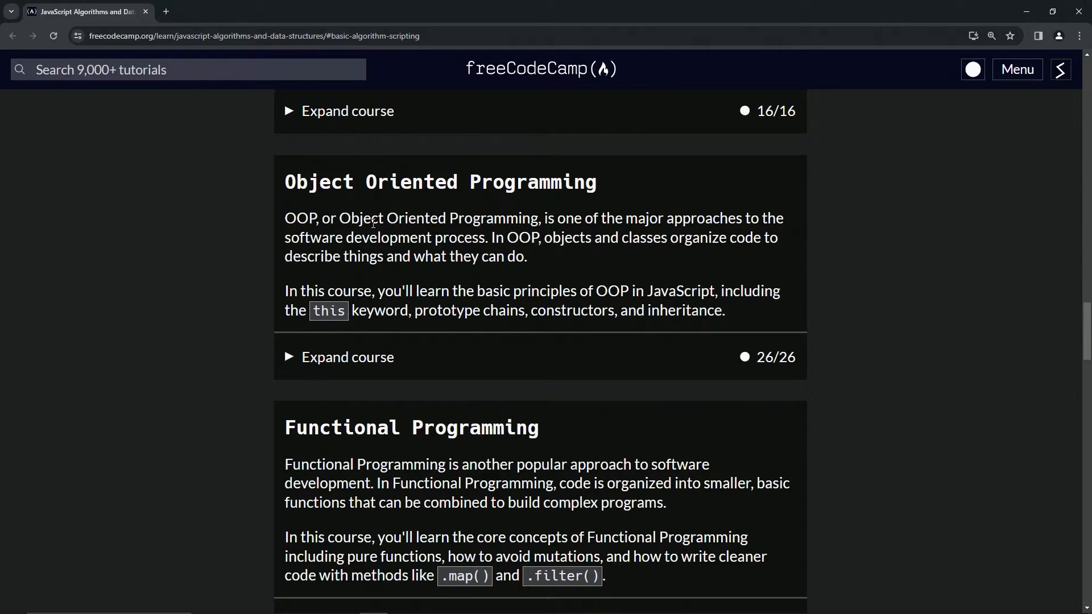
mouse_move(601, 225)
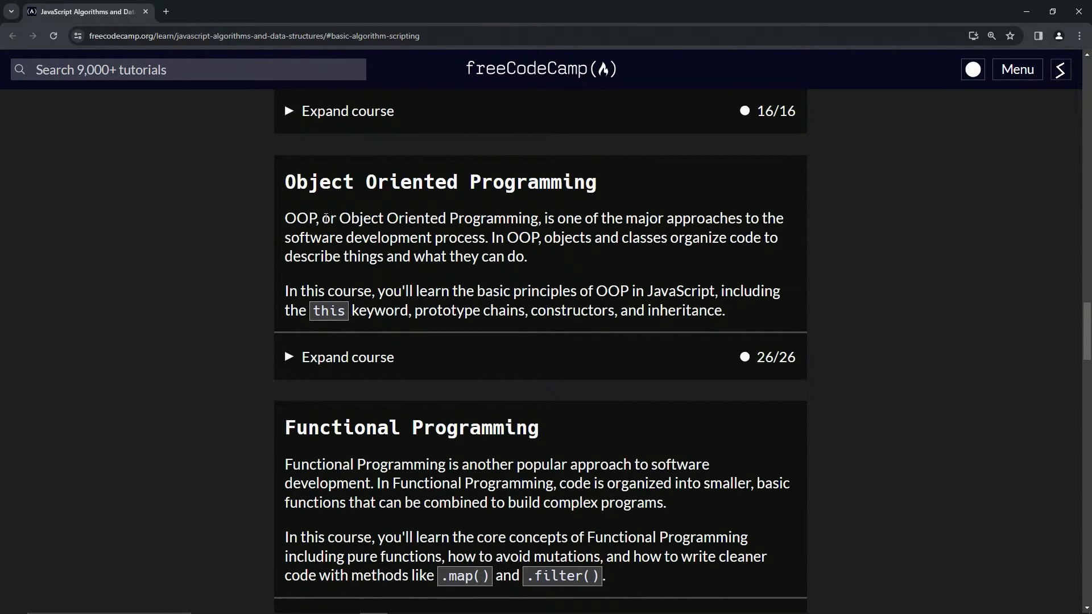
mouse_move(487, 255)
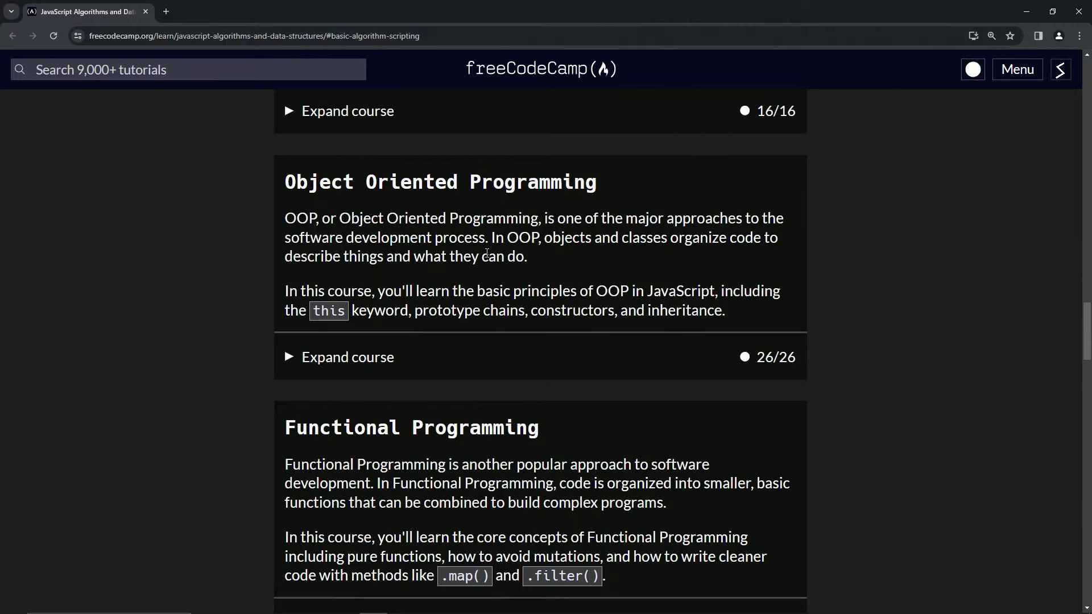
mouse_move(604, 243)
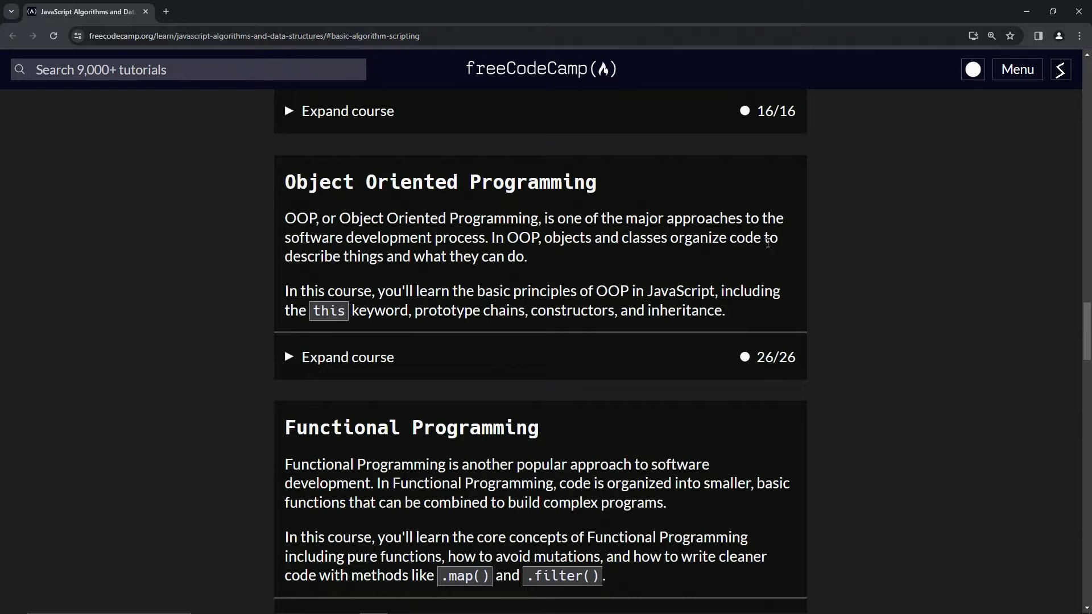
mouse_move(432, 264)
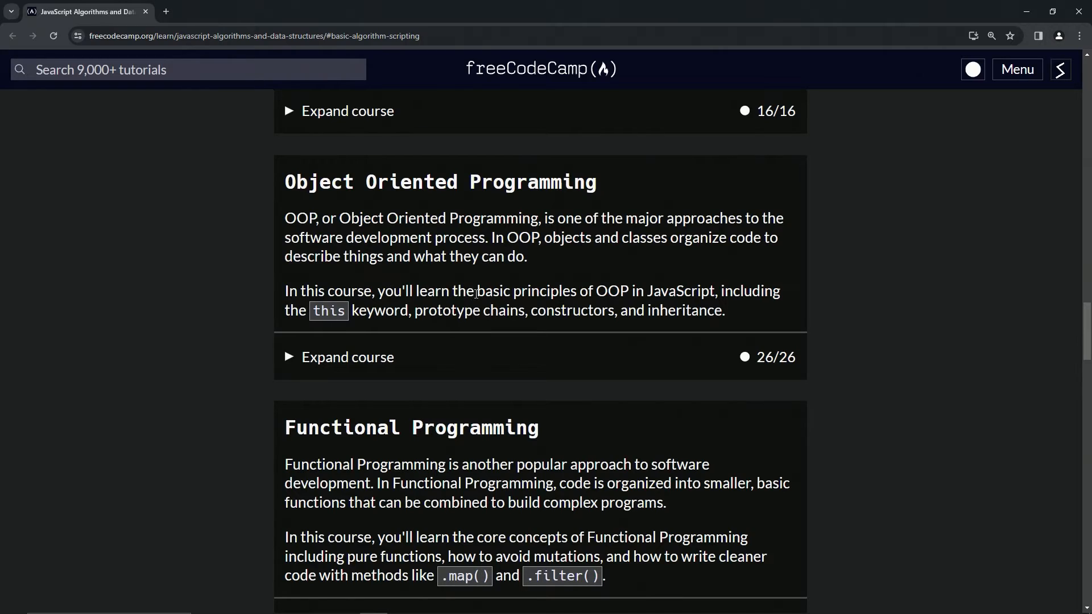
mouse_move(628, 294)
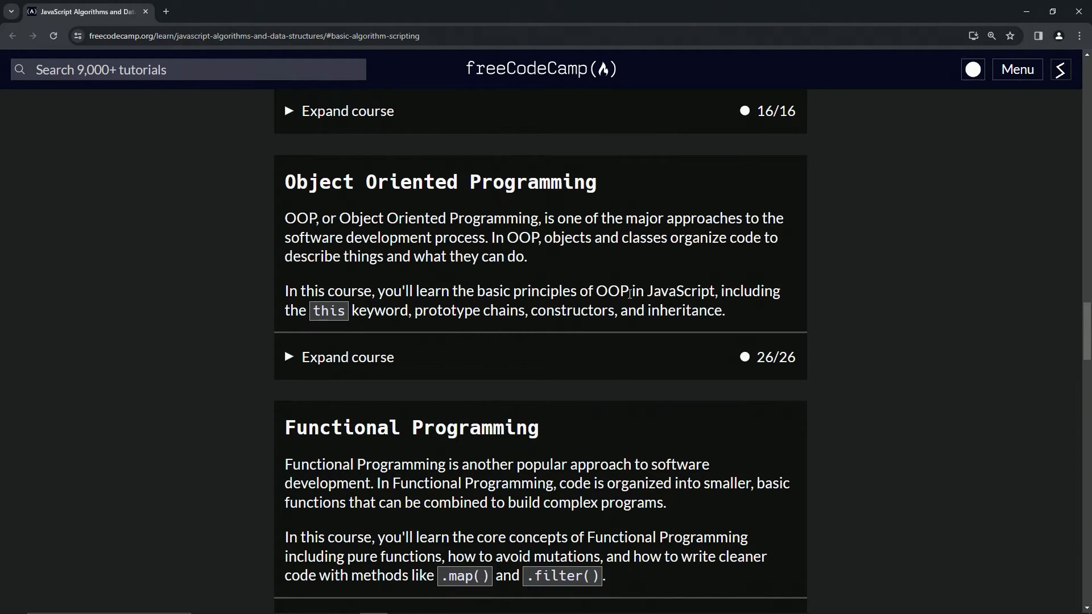
mouse_move(383, 319)
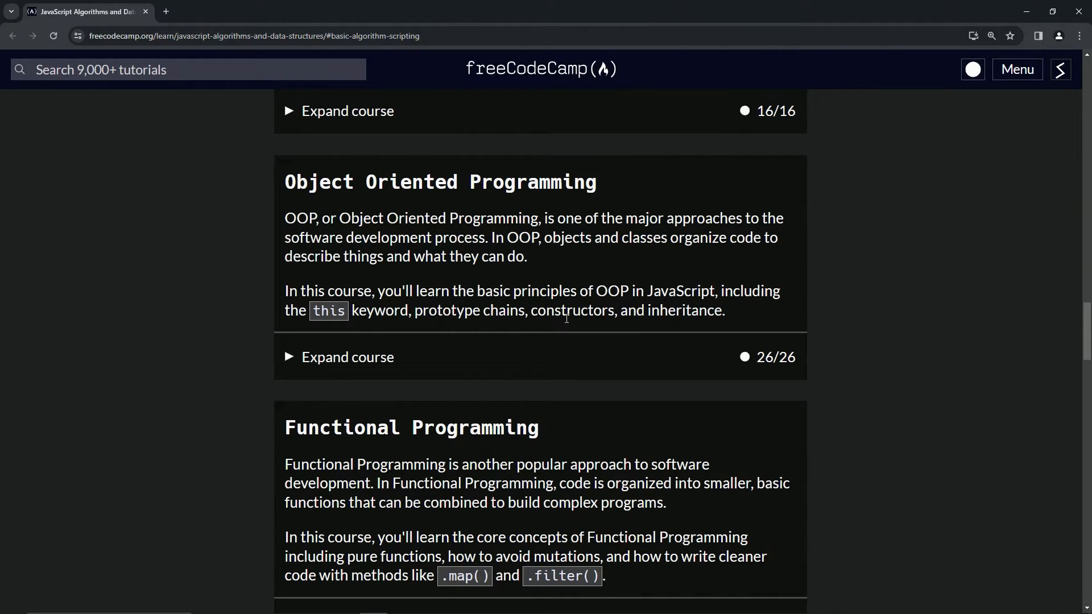
mouse_move(691, 344)
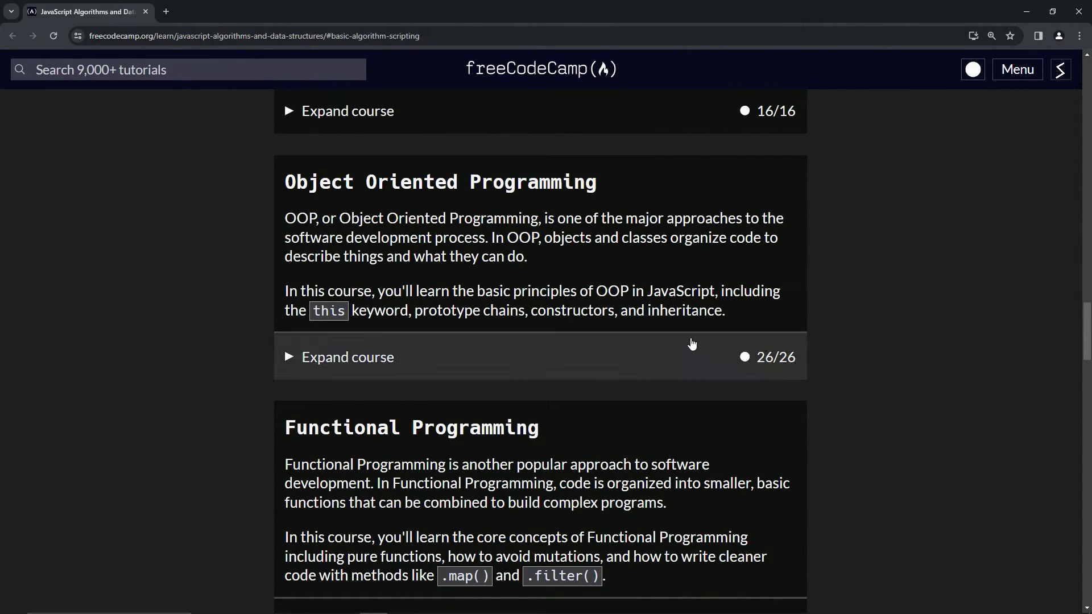
mouse_move(380, 359)
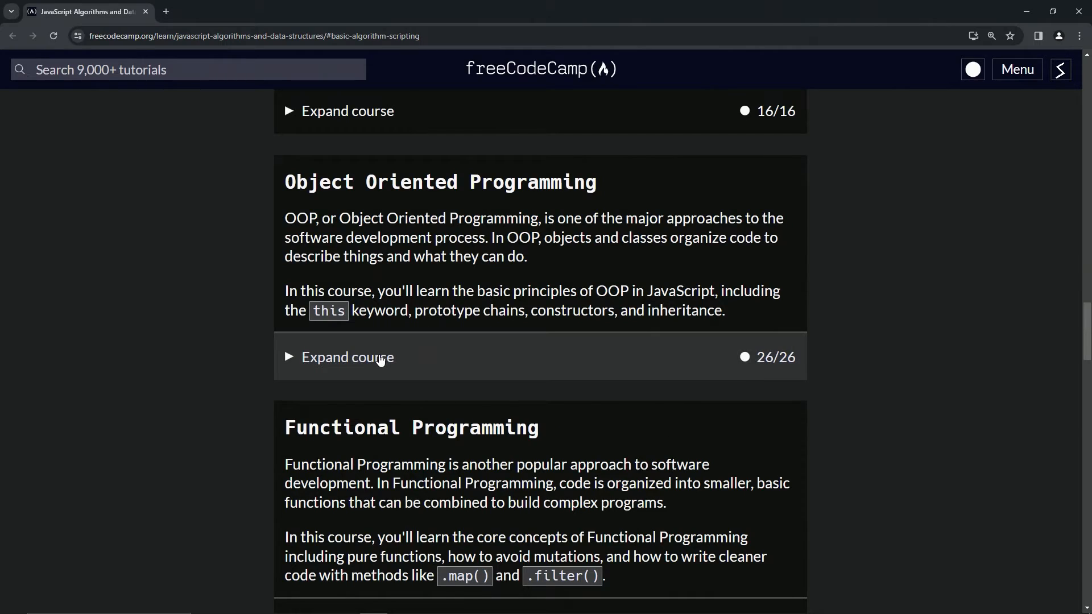
Step: Start the 'Create a Basic JavaScript Object' challenge so its code editor is ready
left_click(348, 358)
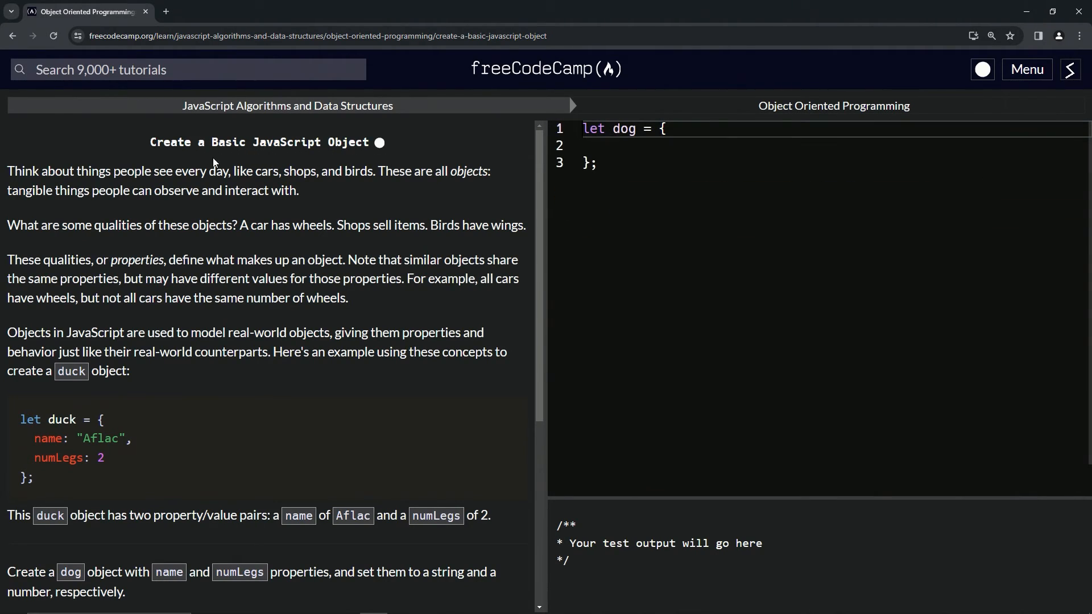
mouse_move(503, 151)
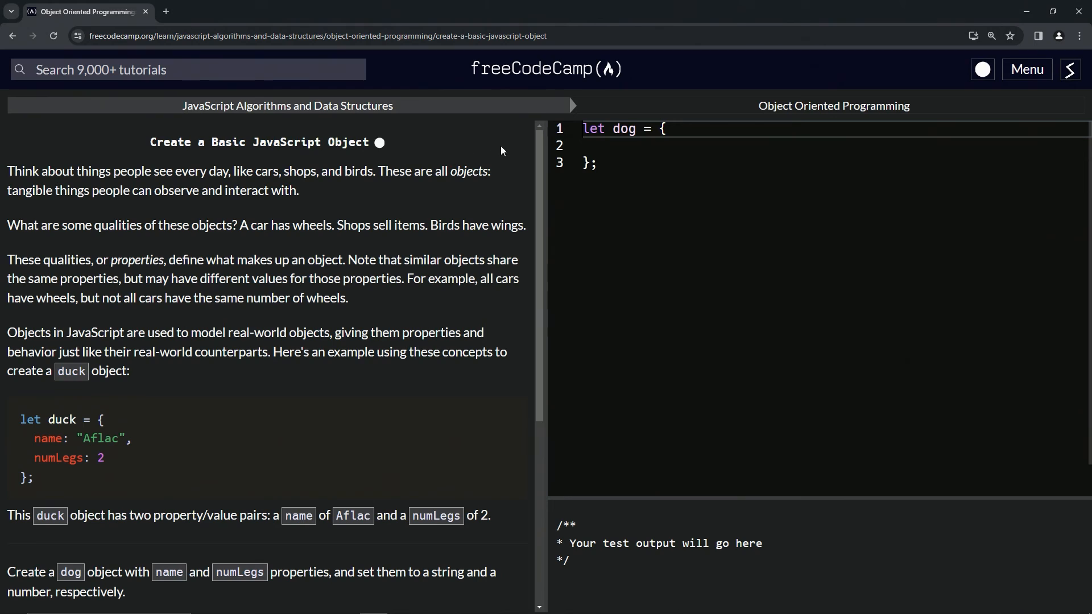